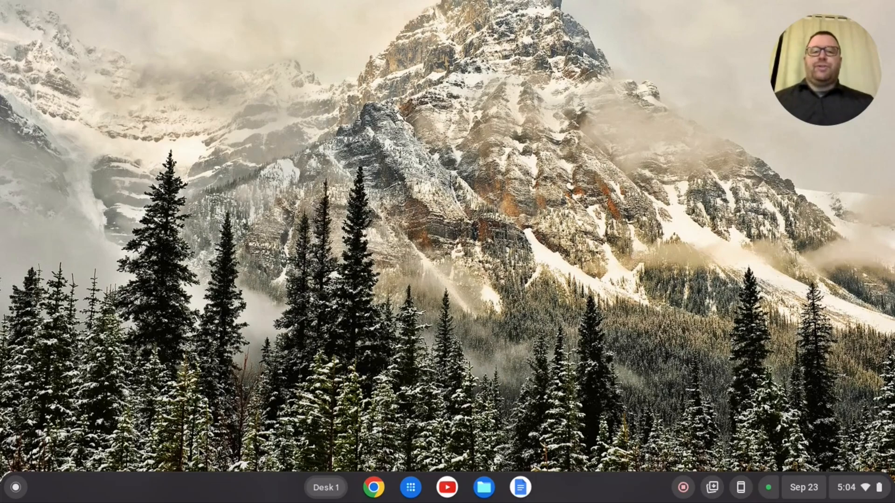
# - Launch the Settings app from the Launcher's installed apps list
pyautogui.click(16, 488)
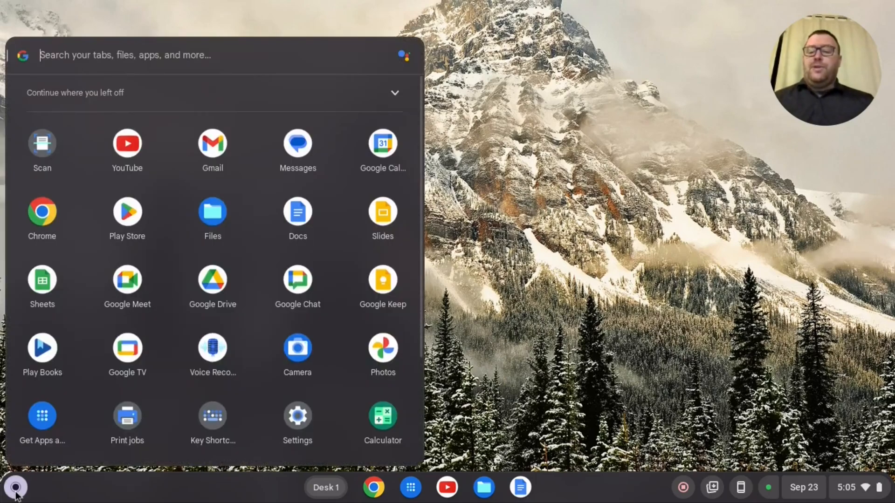
pyautogui.click(297, 416)
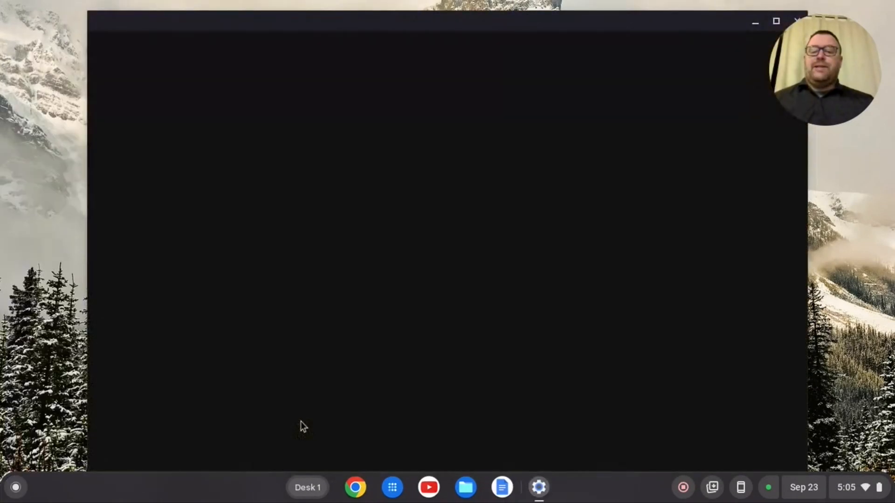
pyautogui.click(537, 486)
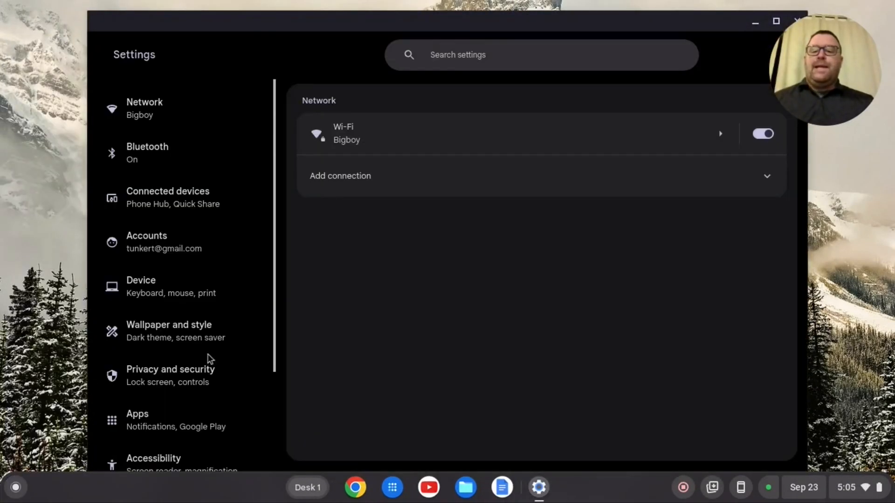
# - Open Diagnostics from About ChromeOS to show battery health and CPU usage
pyautogui.click(162, 423)
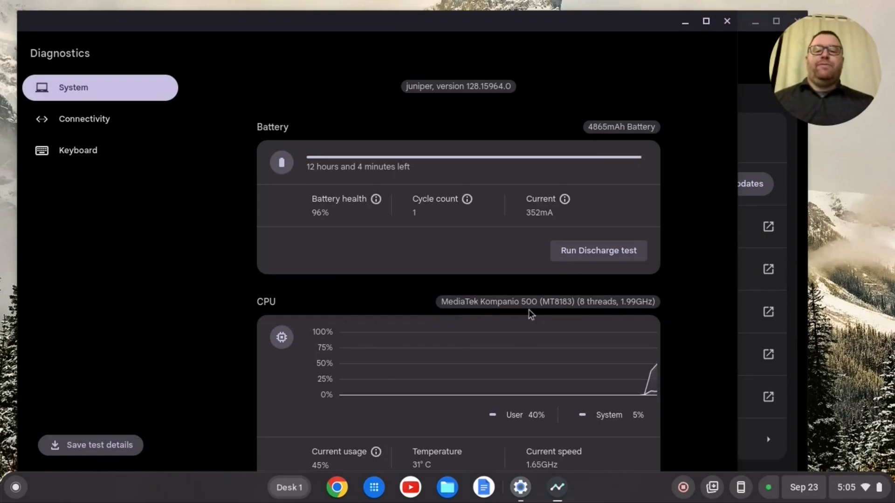
pyautogui.moveTo(558, 318)
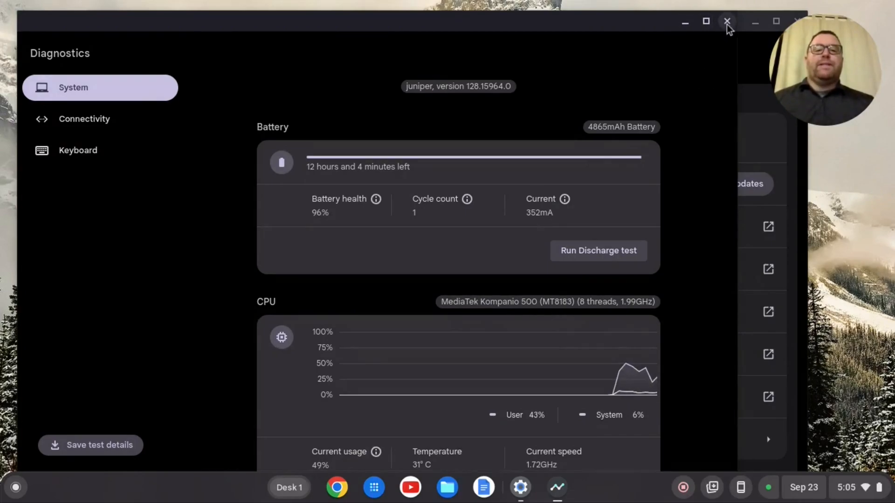
# - Close Diagnostics and scroll About ChromeOS down to the Developers section
pyautogui.click(727, 21)
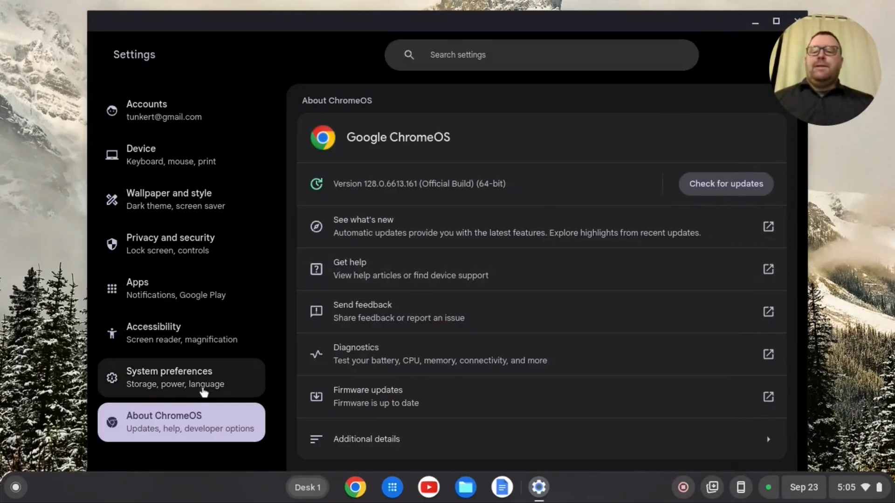
pyautogui.scroll(-3)
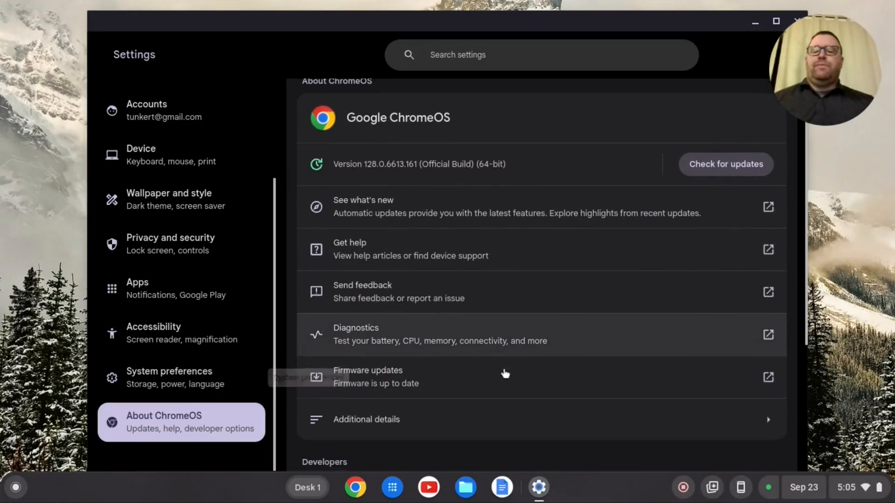
pyautogui.scroll(-3)
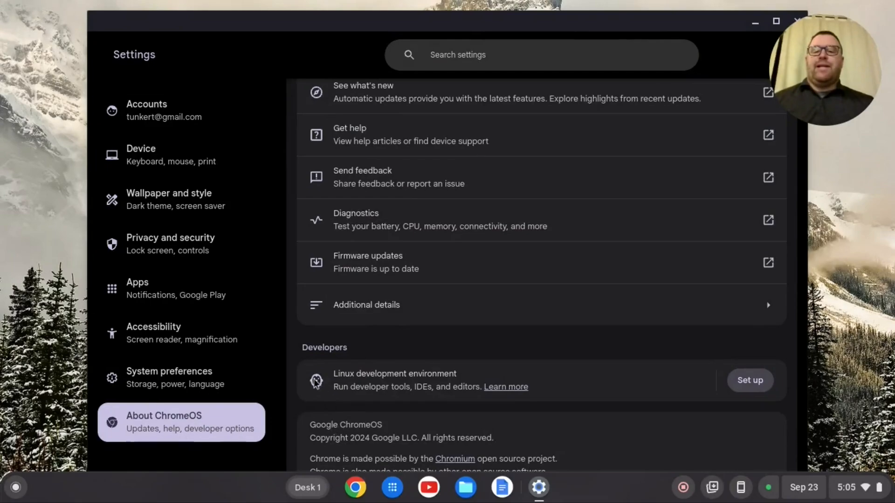
pyautogui.moveTo(479, 382)
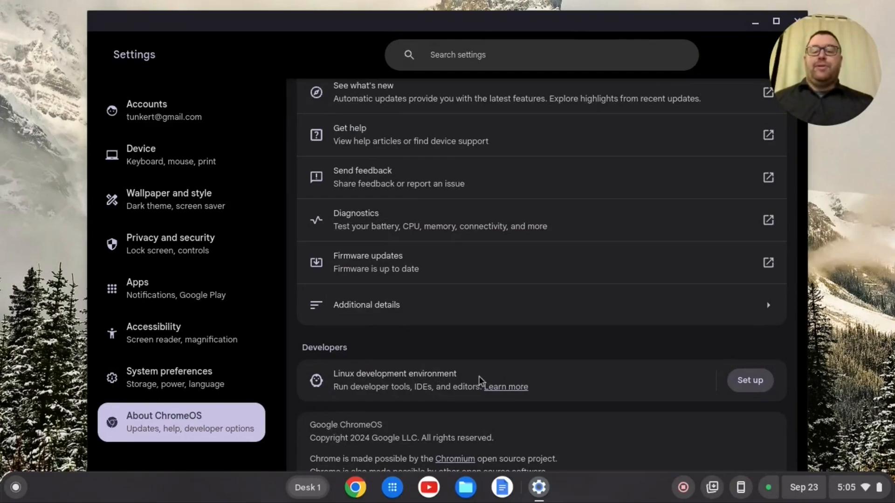
pyautogui.moveTo(699, 417)
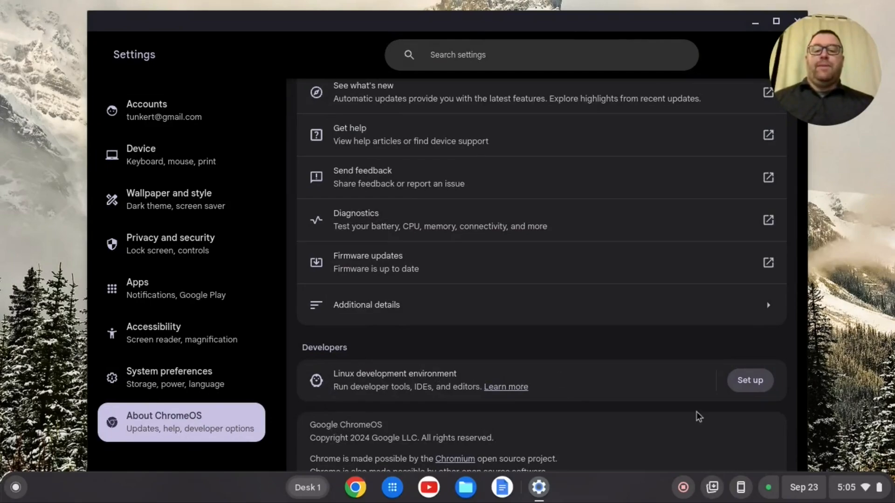
# - Set up Linux, try a custom disk size, keep Recommended 10.0 GB, and install
pyautogui.click(750, 380)
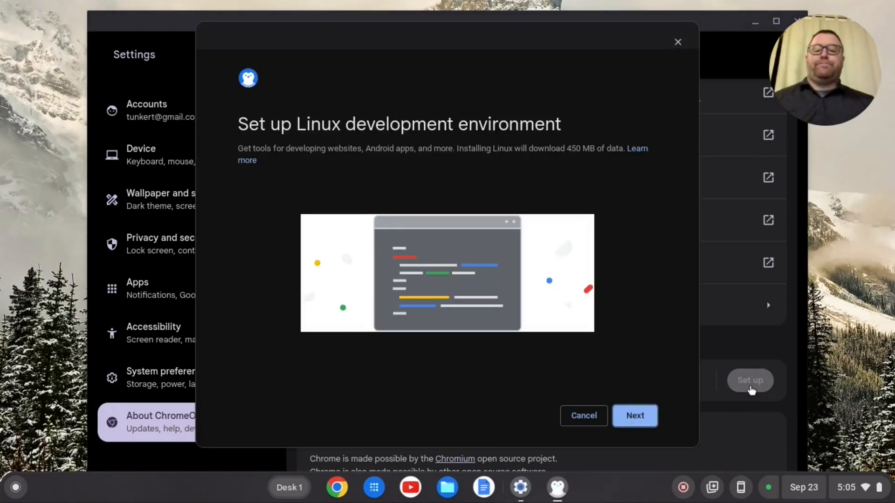
pyautogui.click(634, 416)
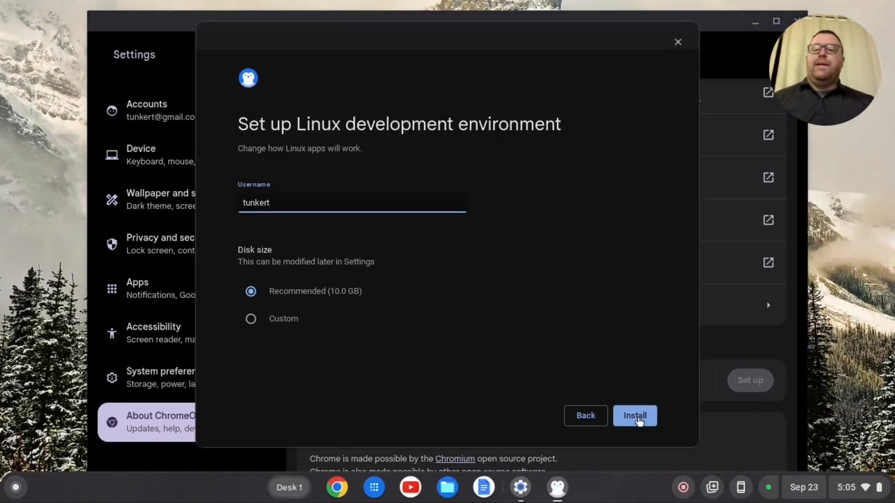
pyautogui.moveTo(270, 230)
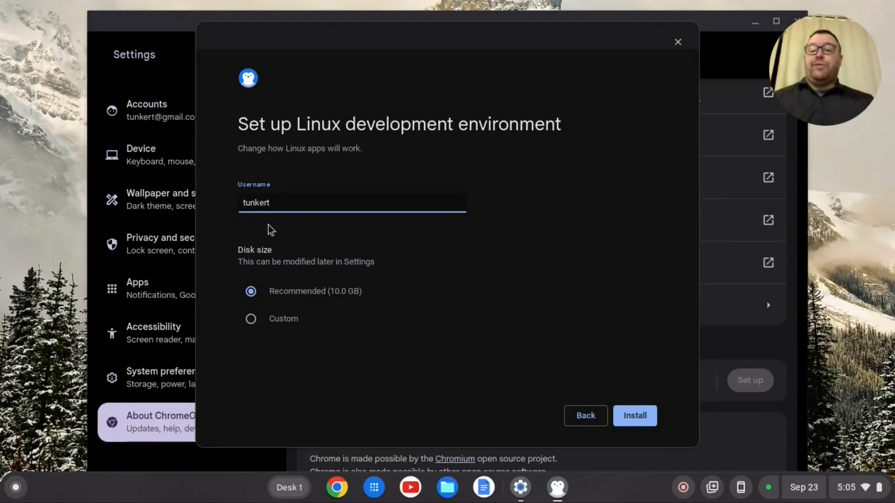
pyautogui.moveTo(321, 296)
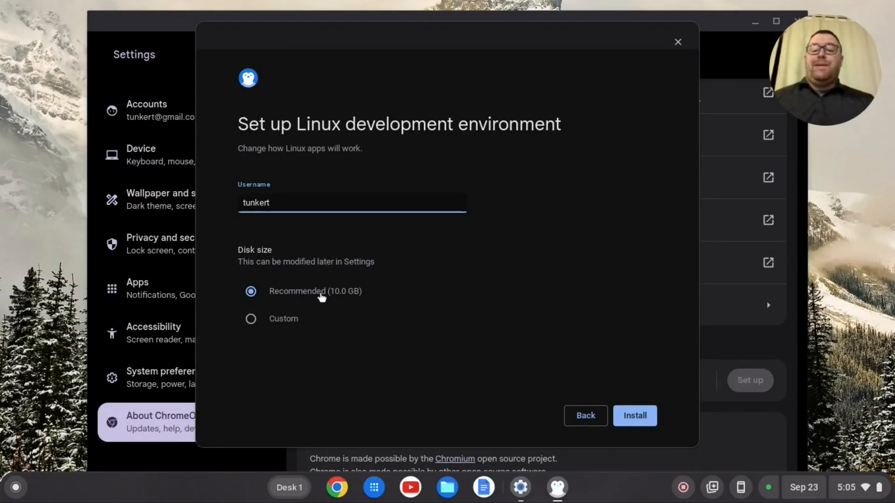
pyautogui.moveTo(250, 325)
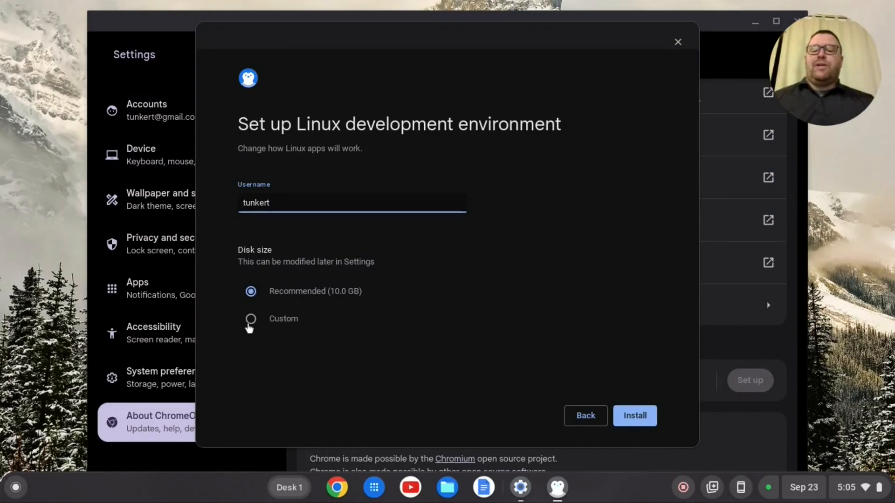
pyautogui.click(251, 319)
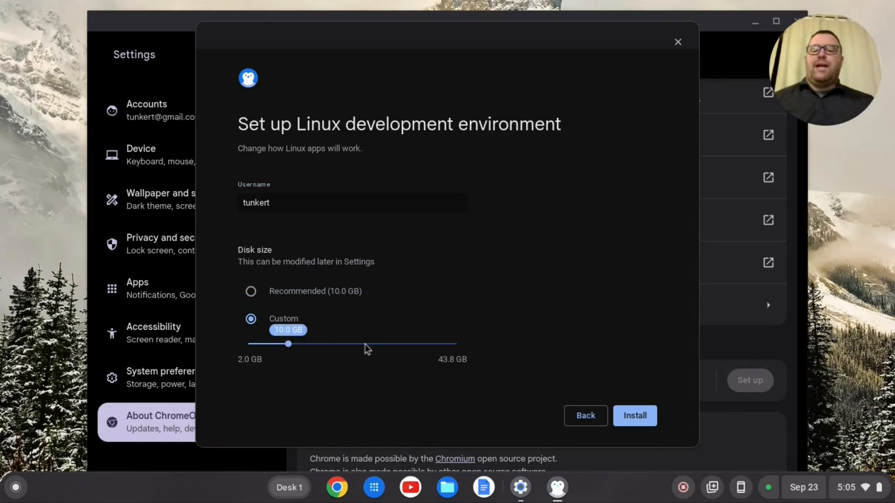
pyautogui.click(251, 291)
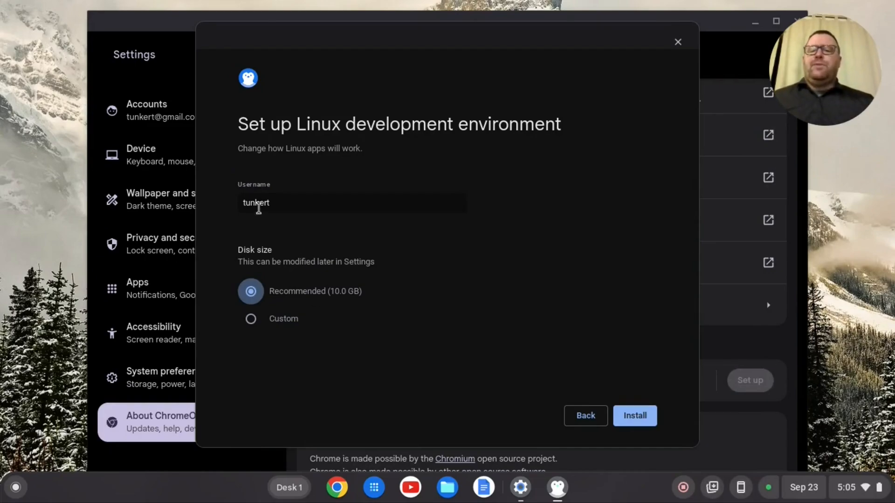
pyautogui.moveTo(276, 205)
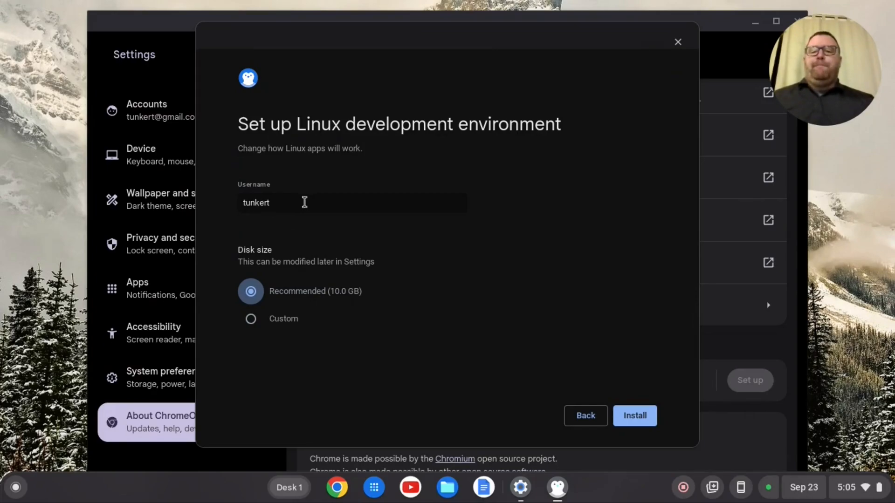
pyautogui.moveTo(313, 277)
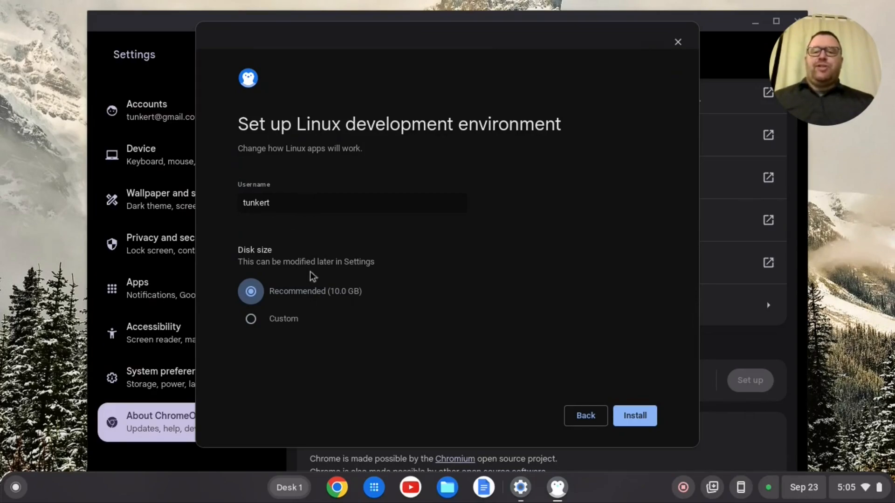
pyautogui.click(634, 416)
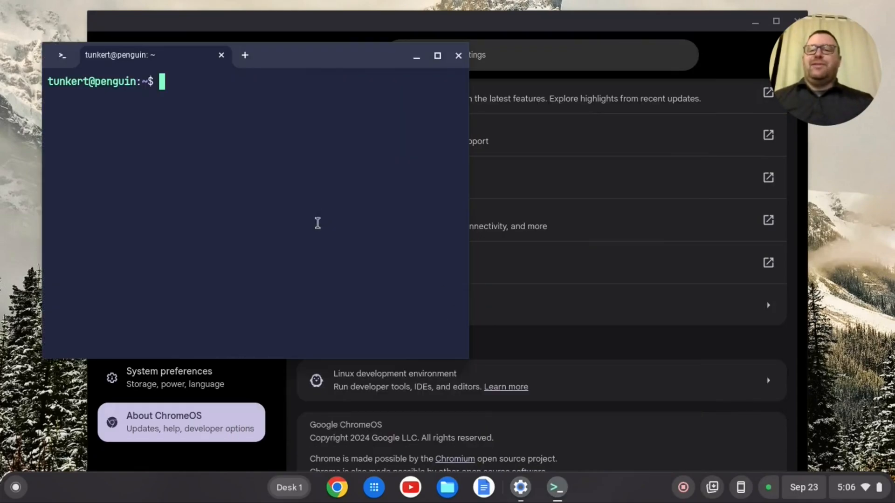
pyautogui.moveTo(411, 80)
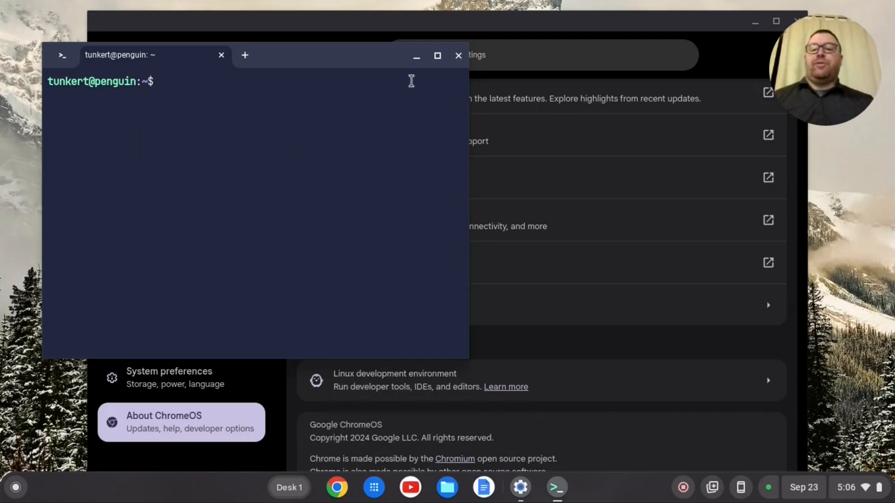
# - Maximize the Terminal window to fill the screen
pyautogui.click(437, 55)
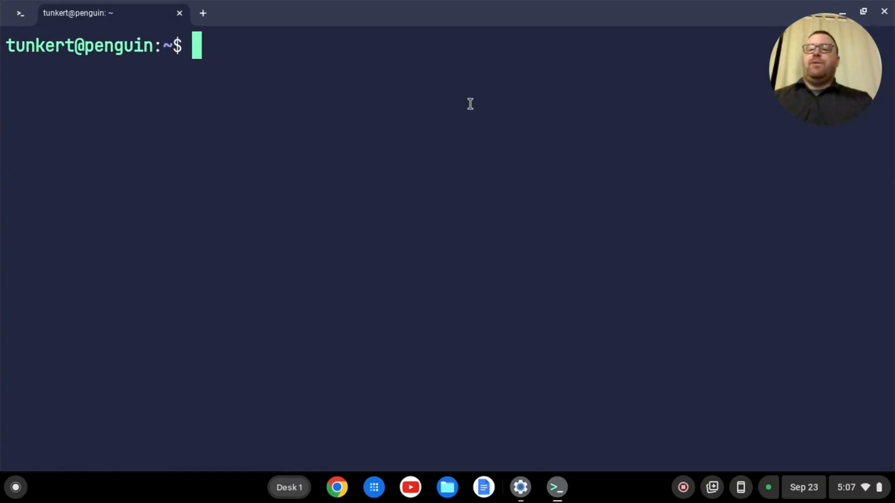
# - Run 'sudo apt update && sudo apt upgrade -y' to update and upgrade all packages
pyautogui.write('sudo')
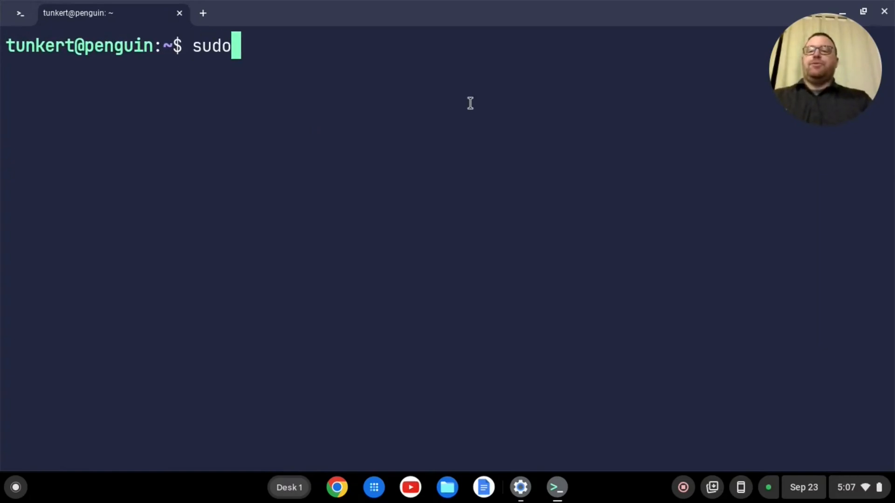
pyautogui.write('apt update')
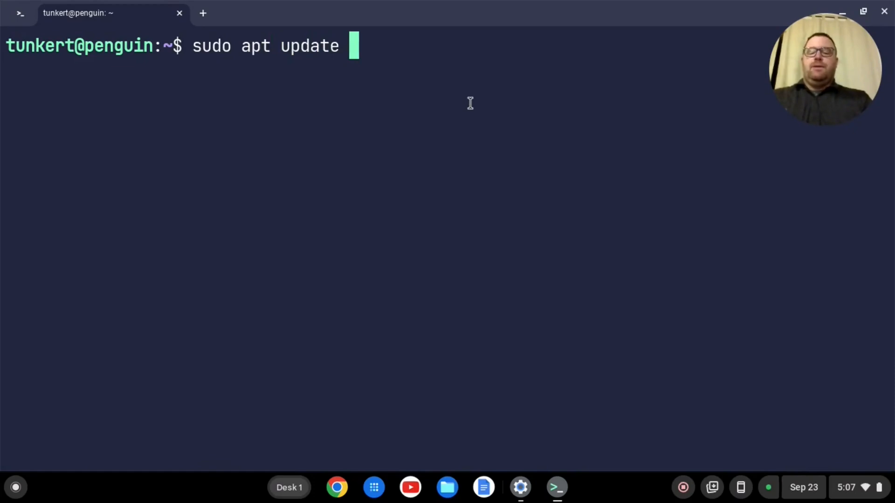
pyautogui.write('&& sudo ap')
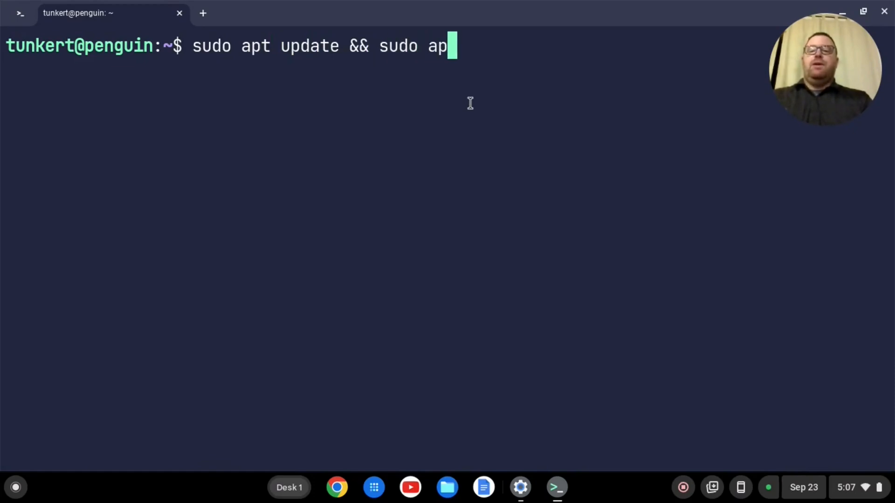
pyautogui.write('t upgrade -y')
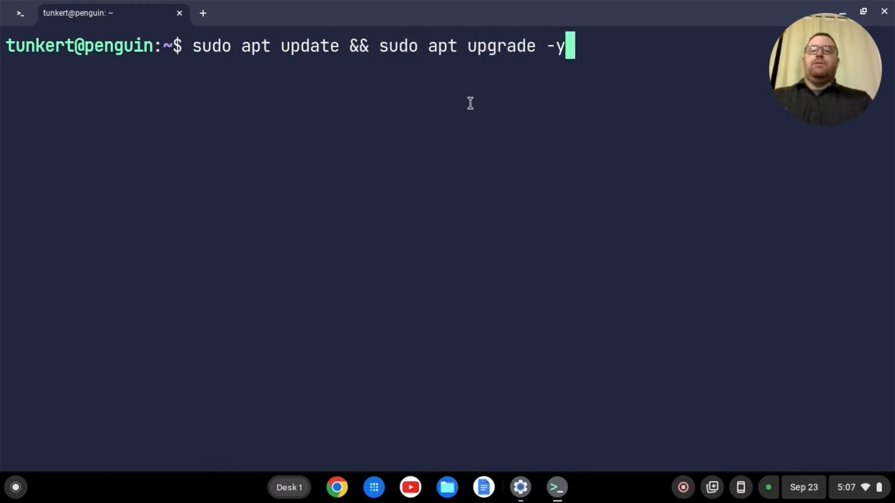
pyautogui.press('Return')
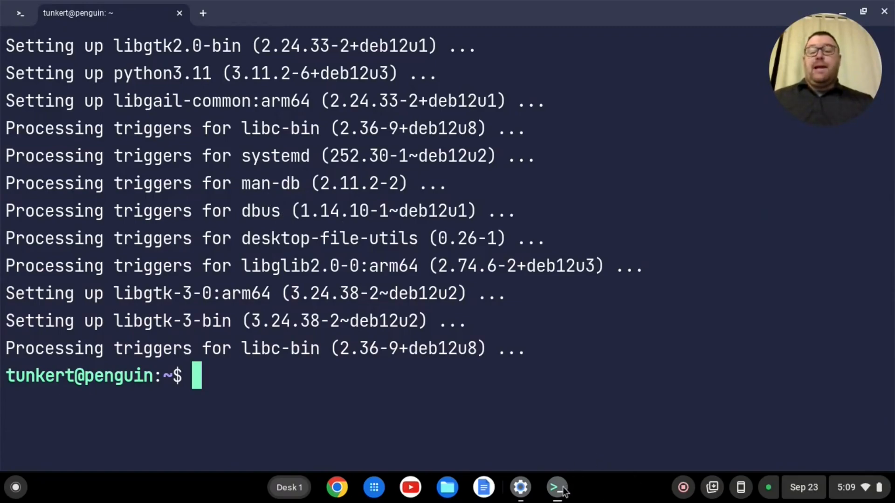
# - Pin Terminal to the shelf and close the Settings window
pyautogui.rightClick(557, 488)
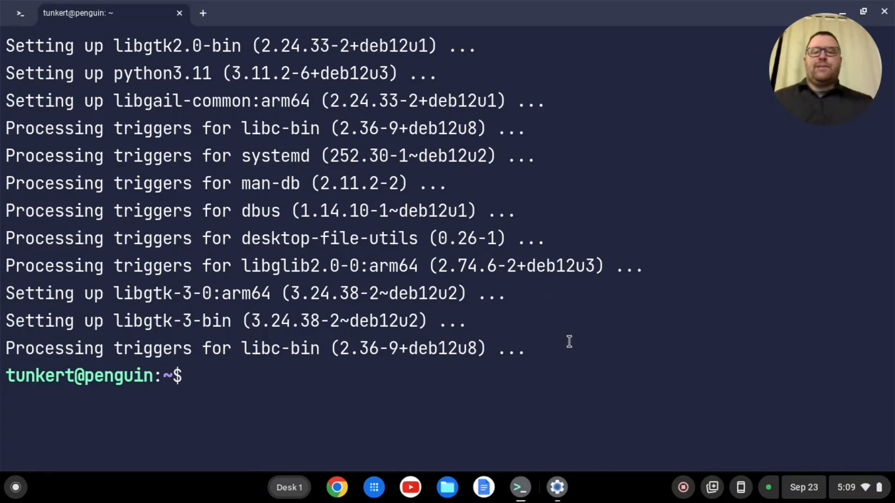
pyautogui.click(556, 487)
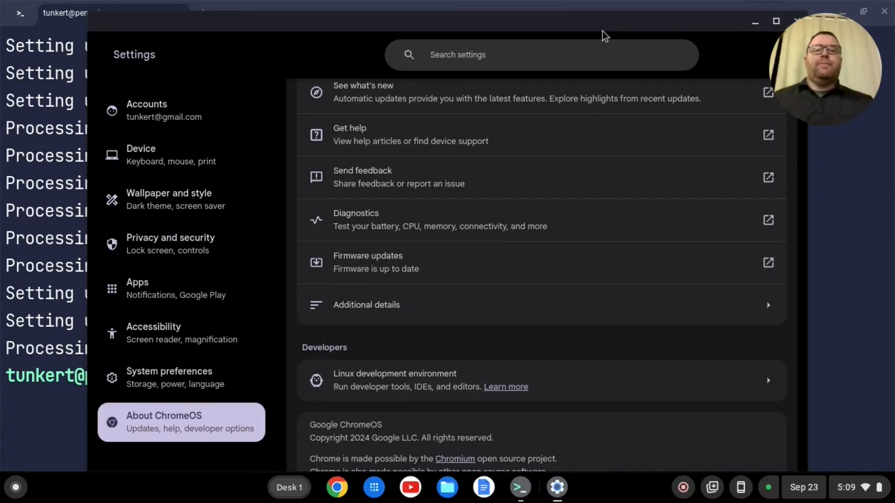
pyautogui.click(519, 487)
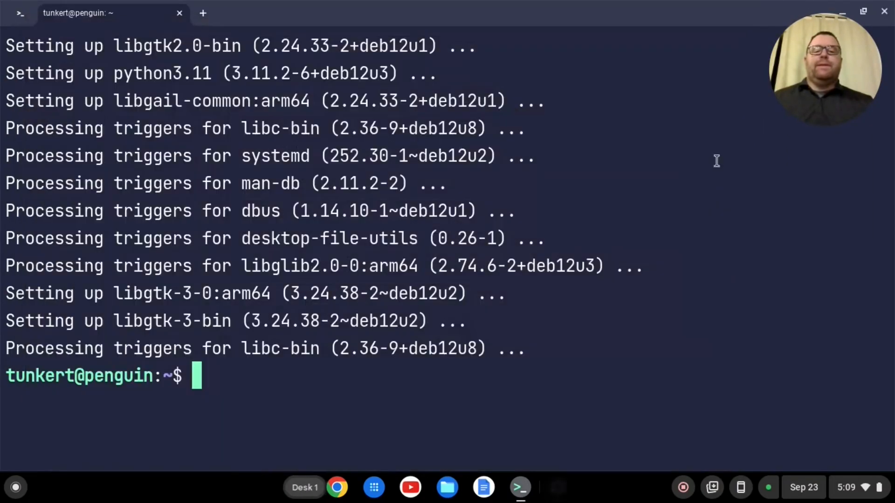